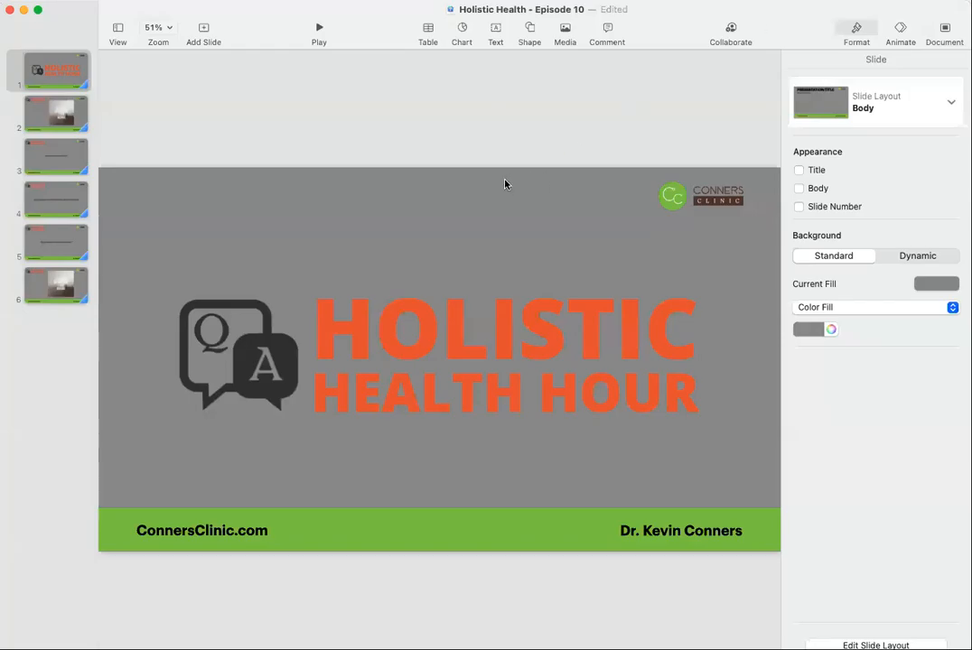
pyautogui.moveTo(346, 159)
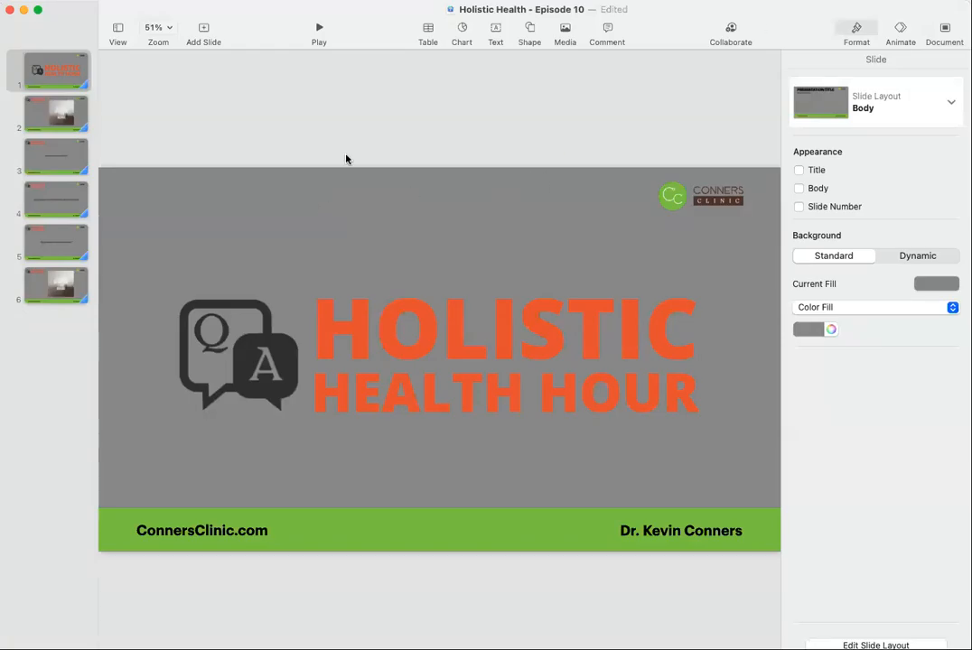
pyautogui.moveTo(38, 115)
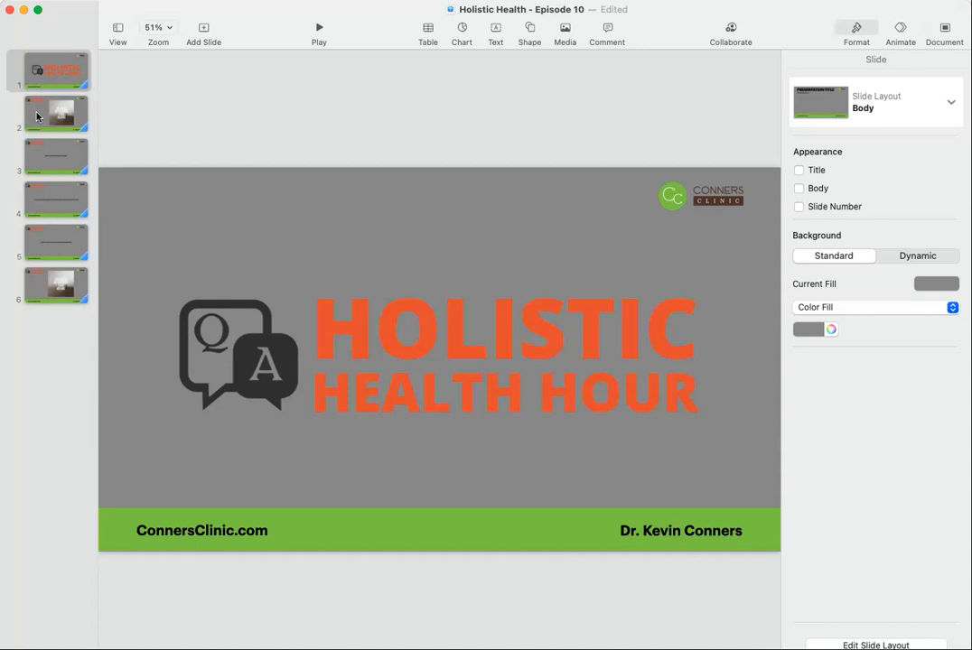
# Display slide 2, the Psalm 23:1 'The Lord Is My Shepherd' image.
pyautogui.click(50, 114)
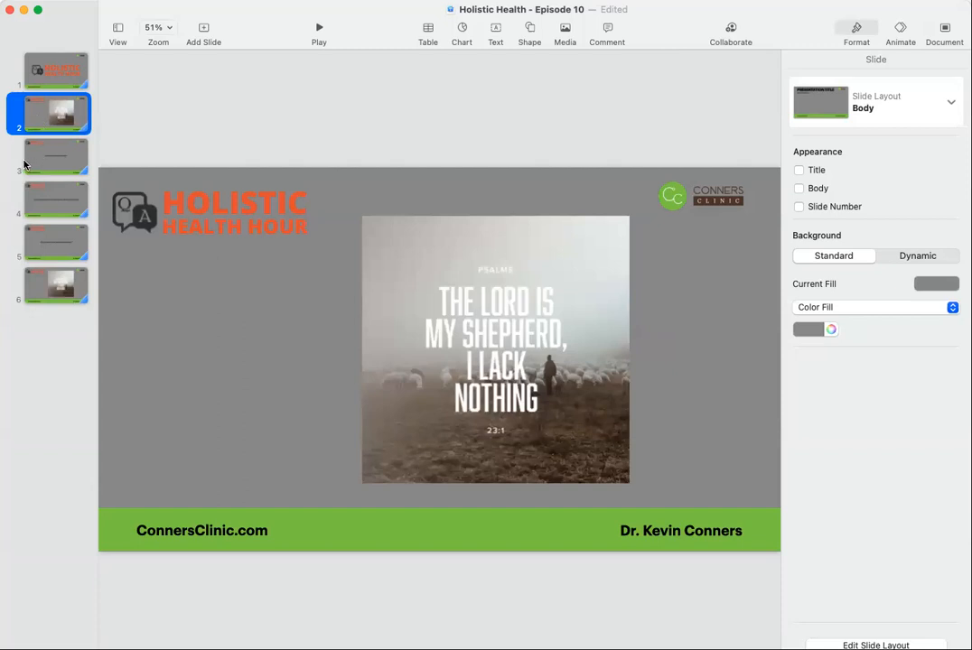
pyautogui.moveTo(32, 161)
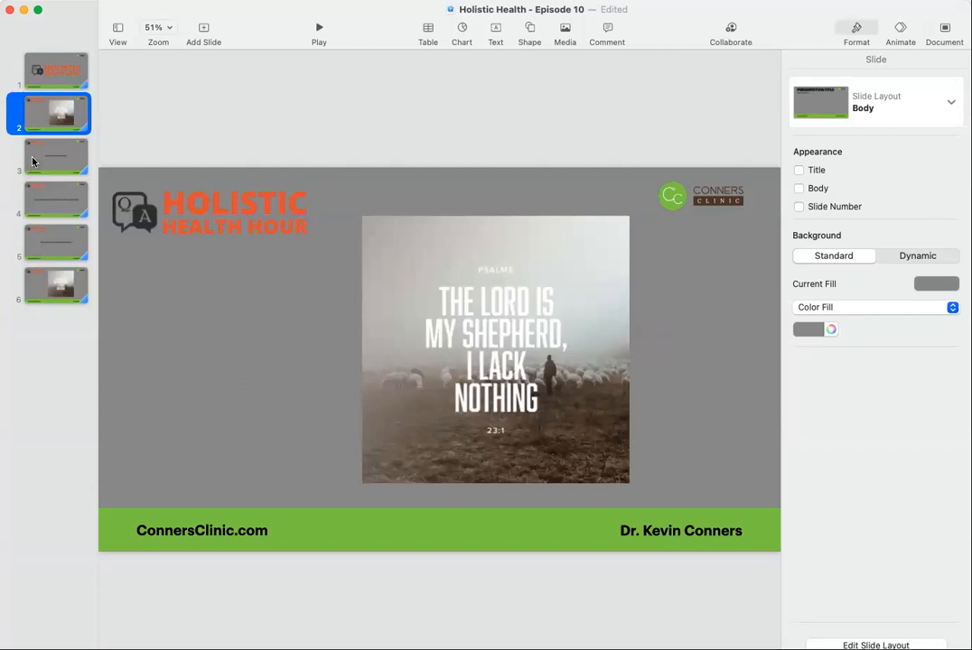
# Display slide 3, the 'Are autoimmune disease curable?' question.
pyautogui.click(56, 156)
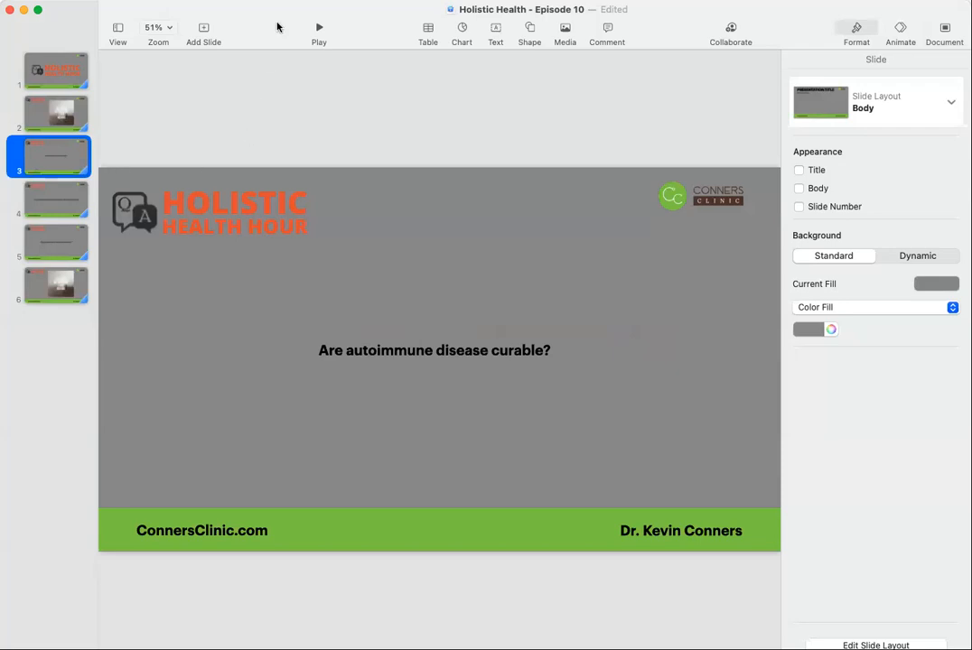
pyautogui.moveTo(269, 28)
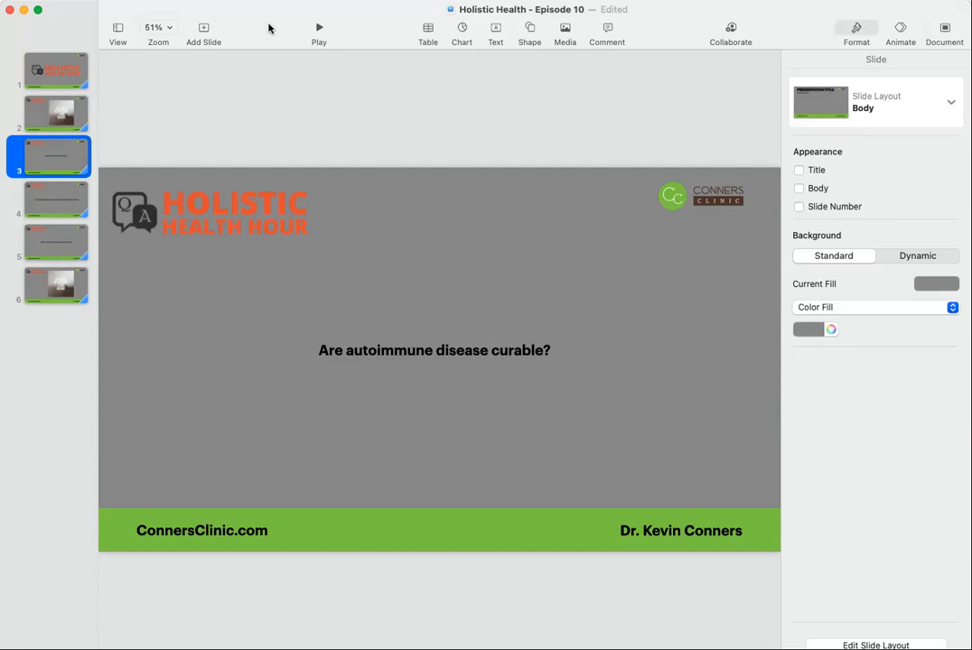
pyautogui.moveTo(68, 211)
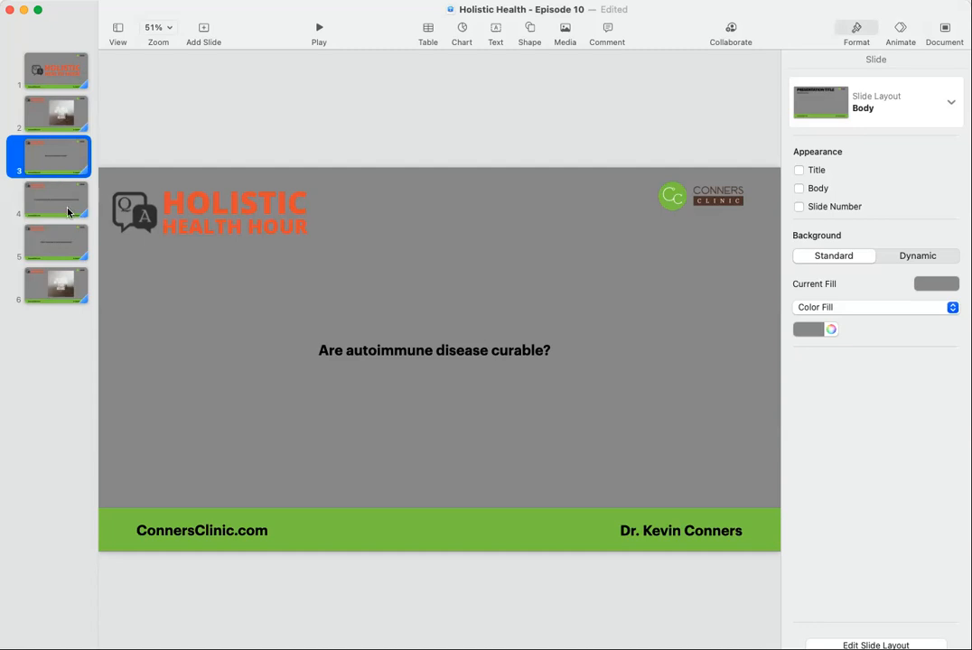
# Display slide 4, the question on Lyme reaching the brain and the best solution.
pyautogui.click(48, 199)
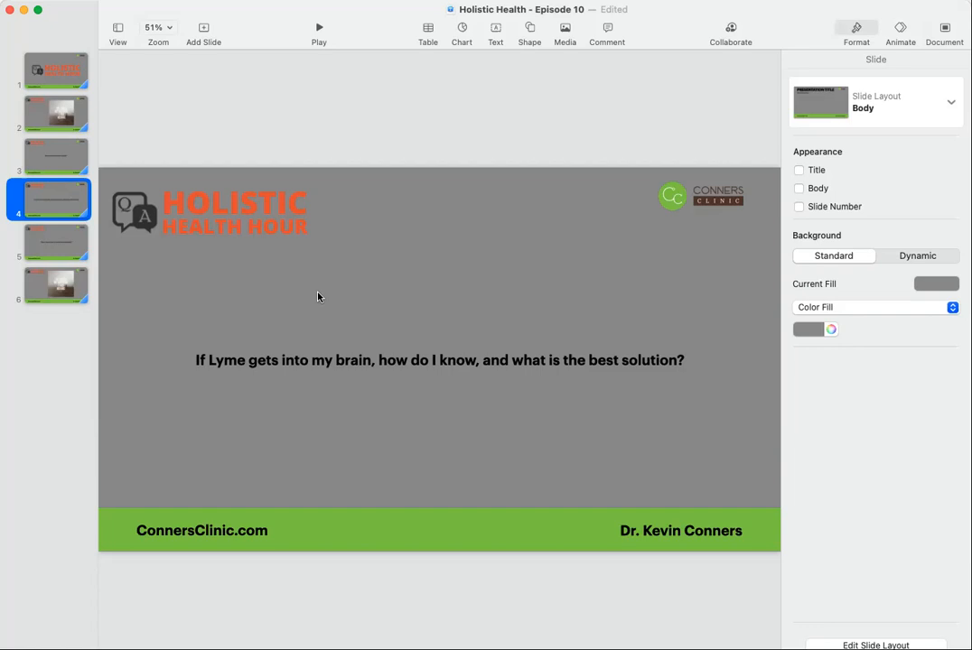
pyautogui.moveTo(645, 377)
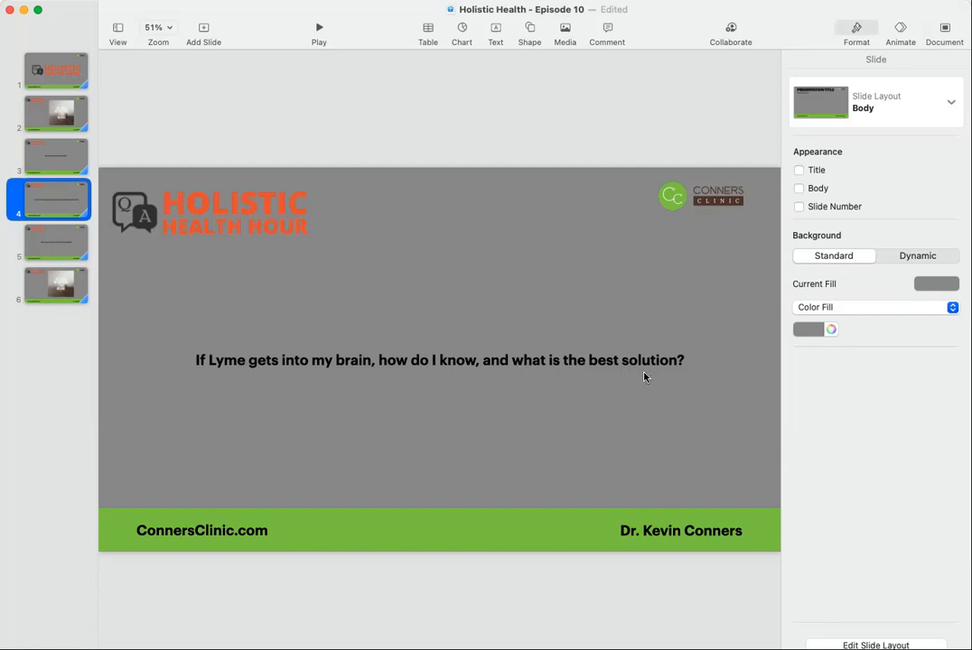
pyautogui.moveTo(641, 382)
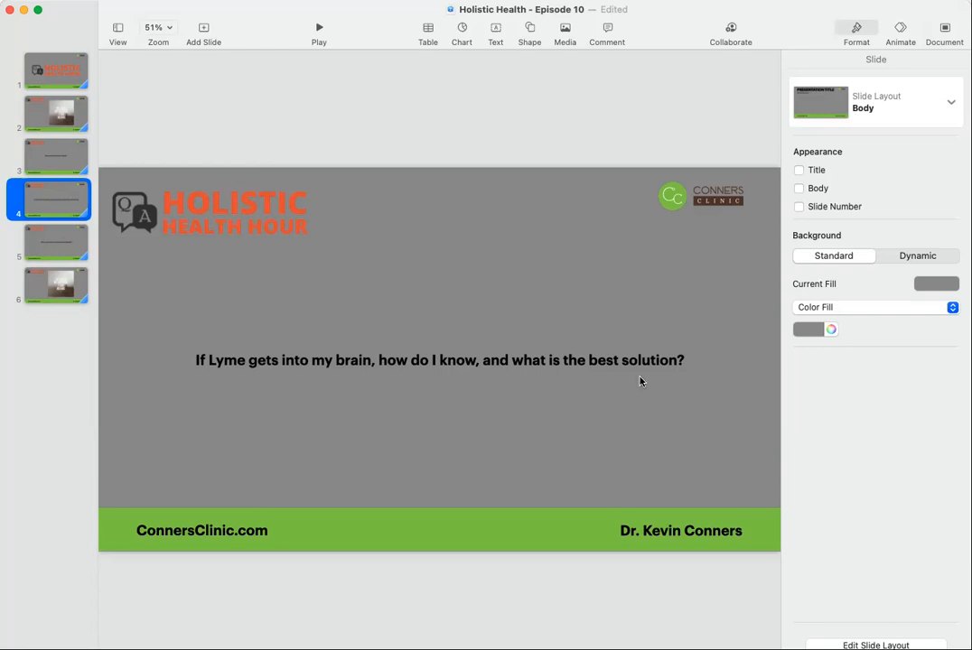
pyautogui.moveTo(618, 402)
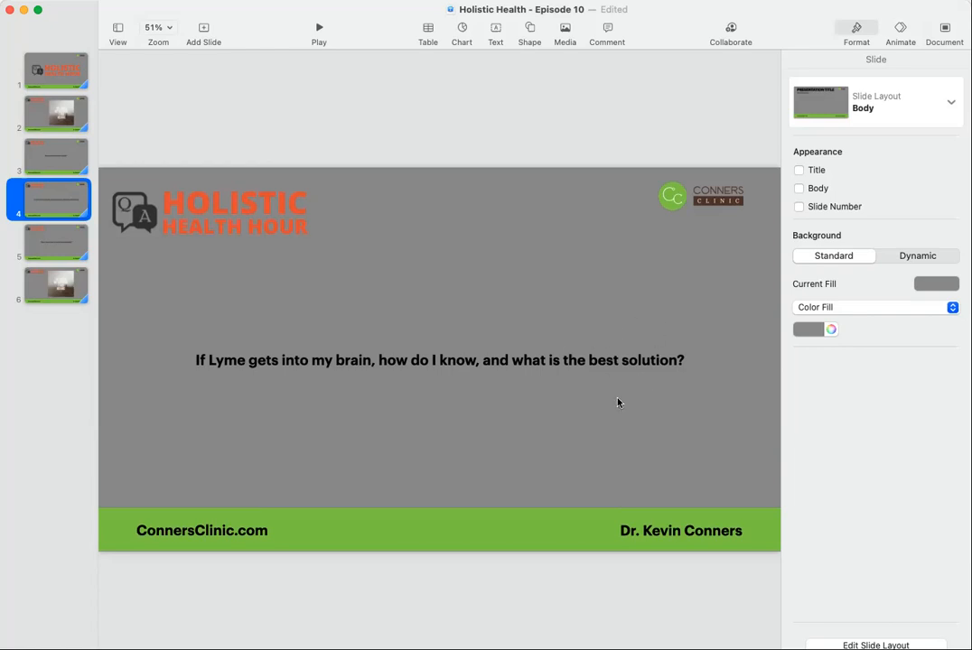
pyautogui.moveTo(685, 346)
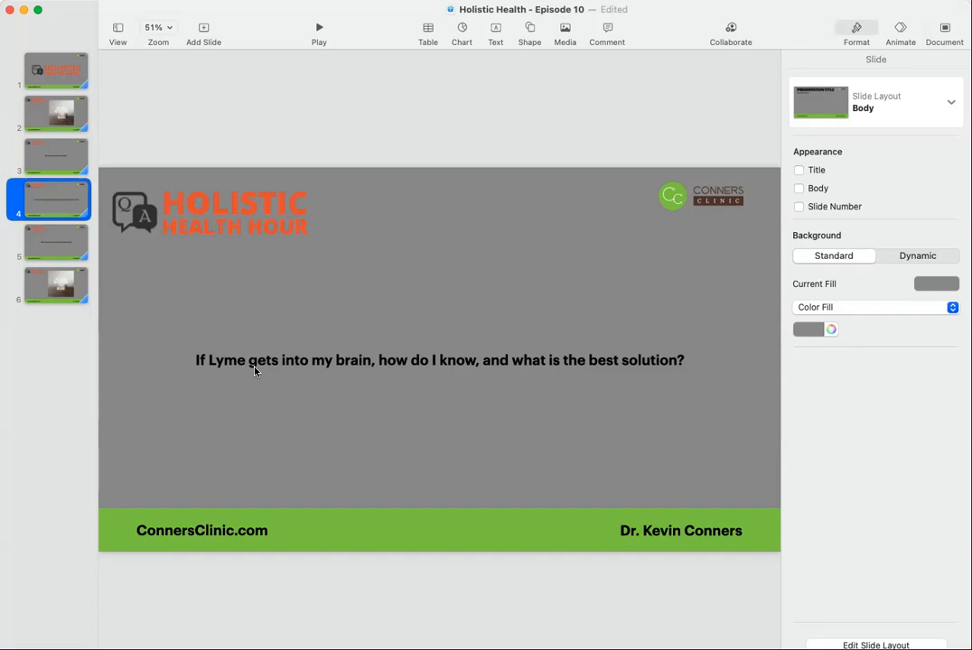
pyautogui.moveTo(387, 350)
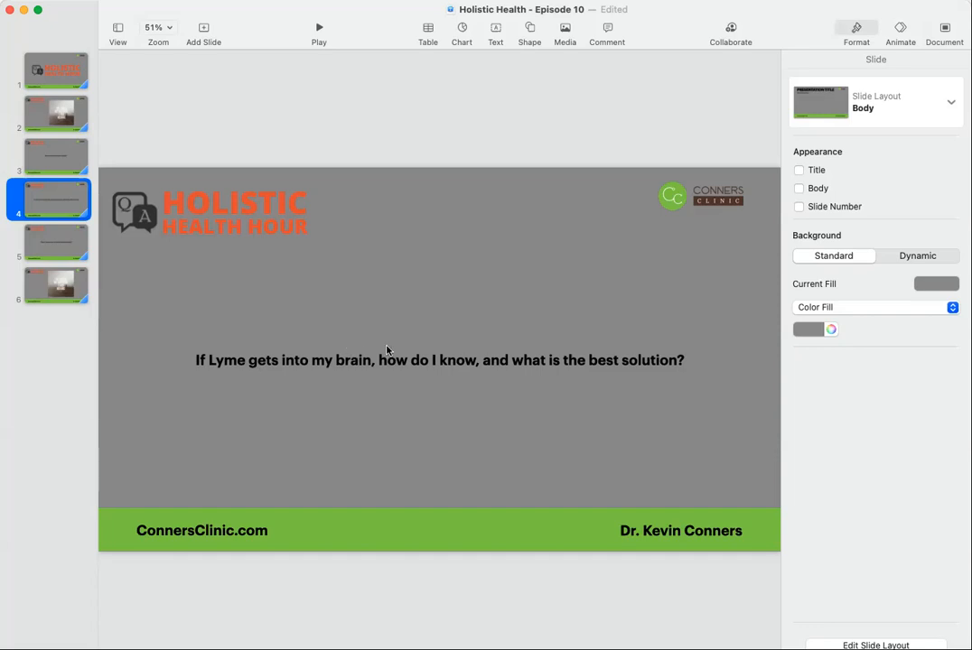
pyautogui.moveTo(488, 386)
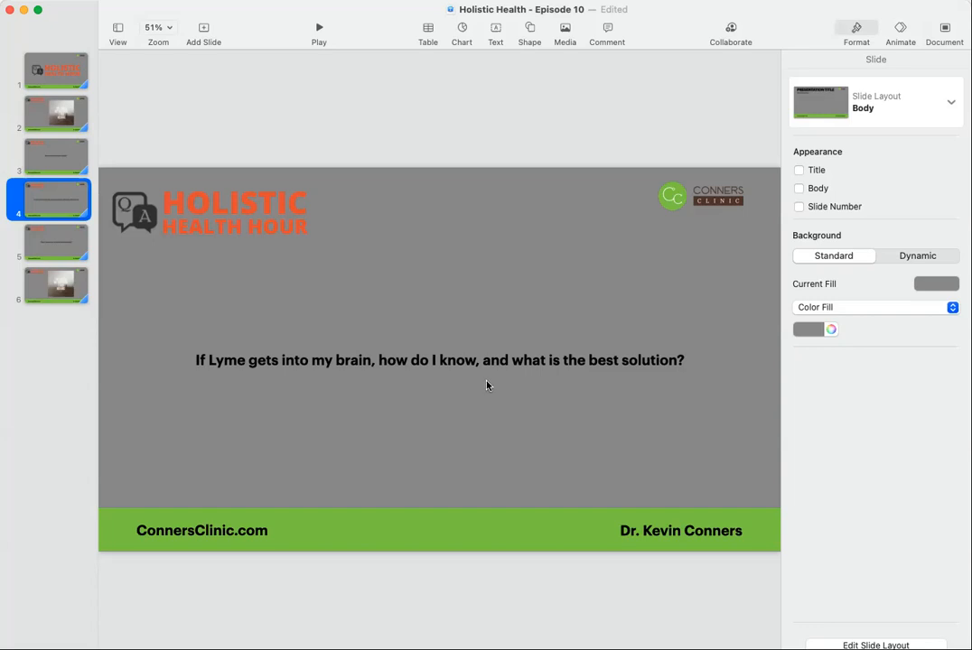
pyautogui.moveTo(289, 333)
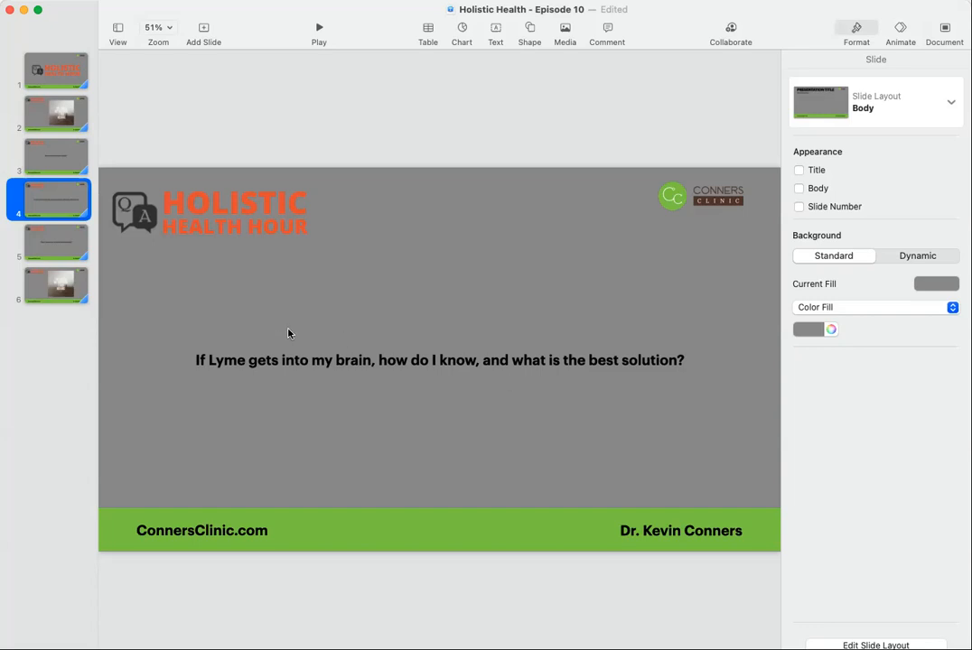
pyautogui.moveTo(337, 411)
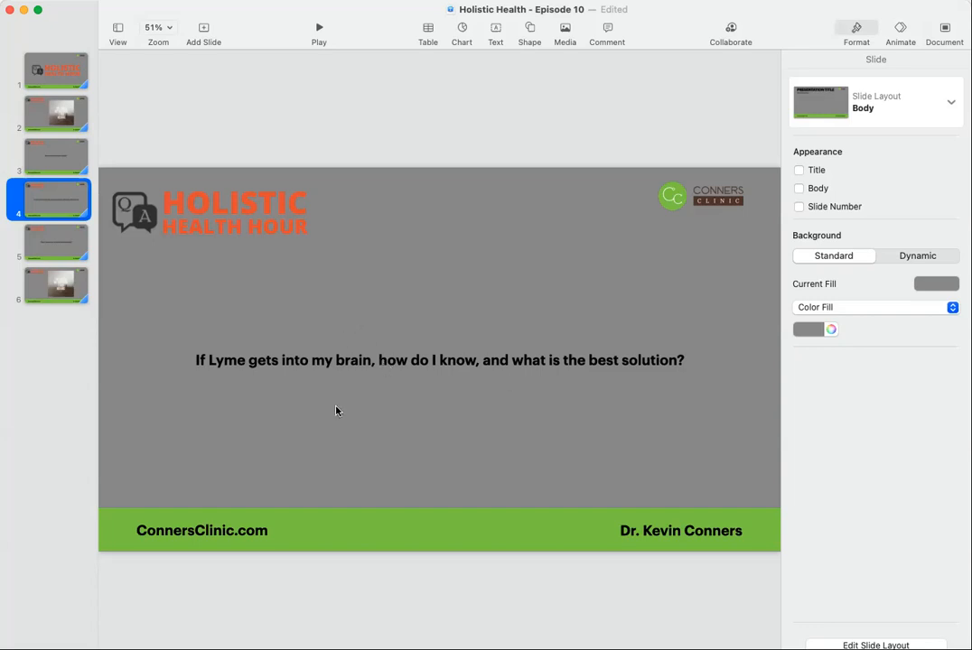
pyautogui.moveTo(53, 229)
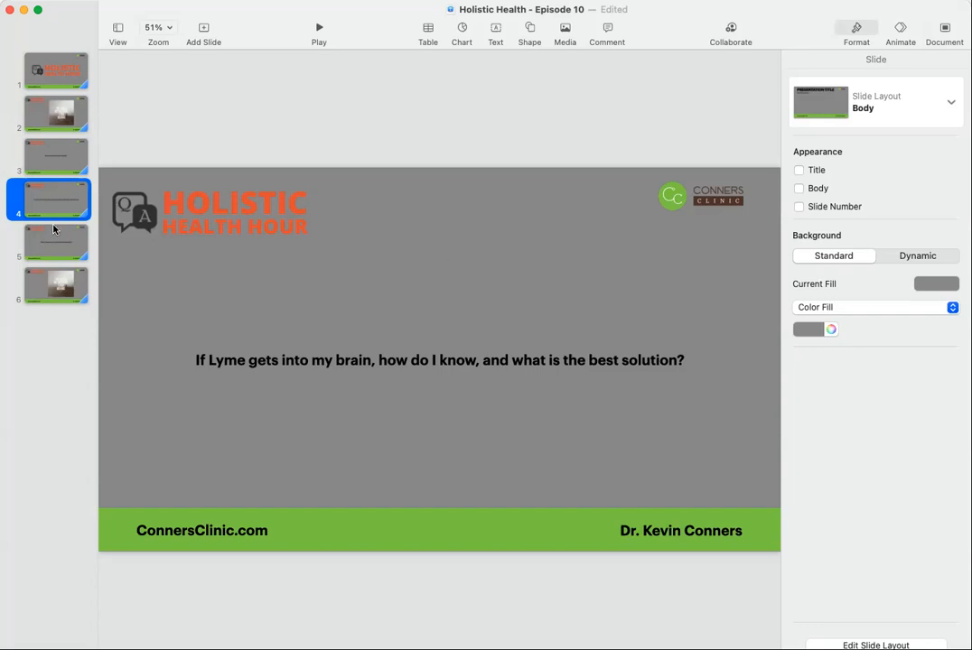
pyautogui.moveTo(56, 235)
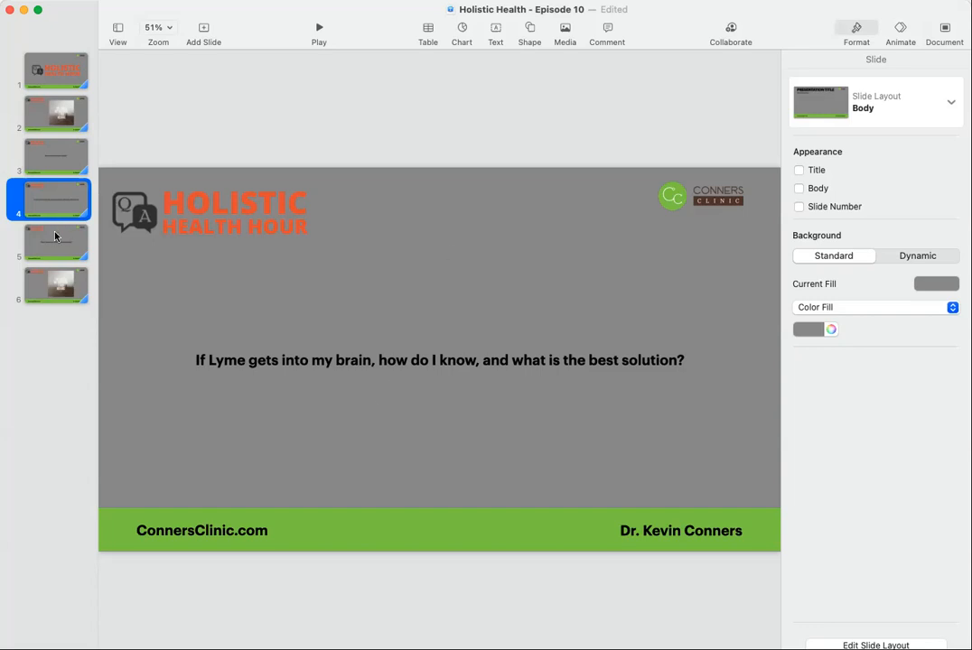
# Show slide 5's food sensitivities question, then end on slide 6's Psalm 23:1 image.
pyautogui.click(49, 241)
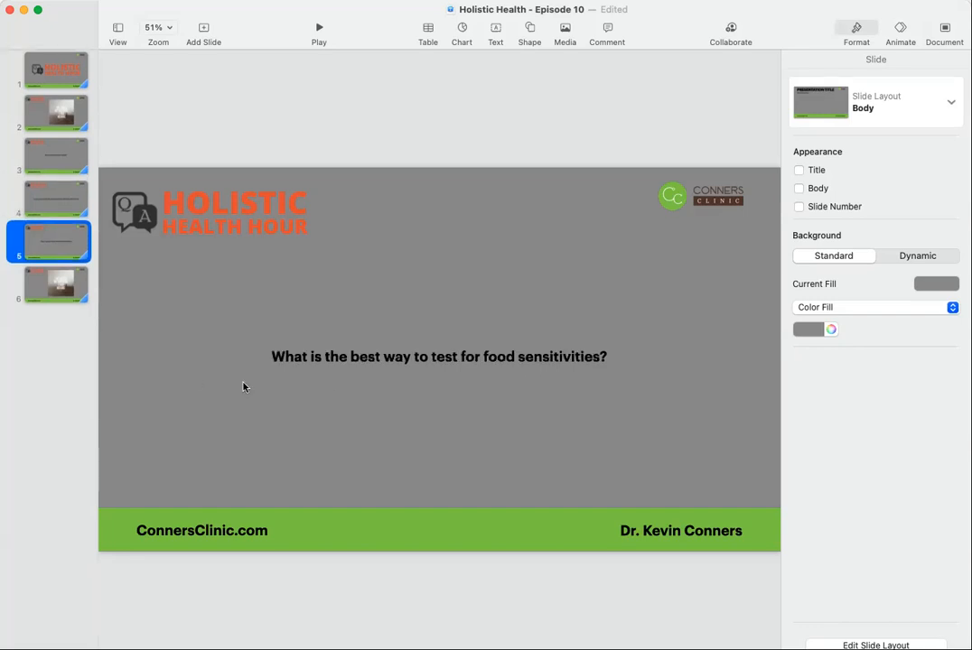
pyautogui.moveTo(351, 413)
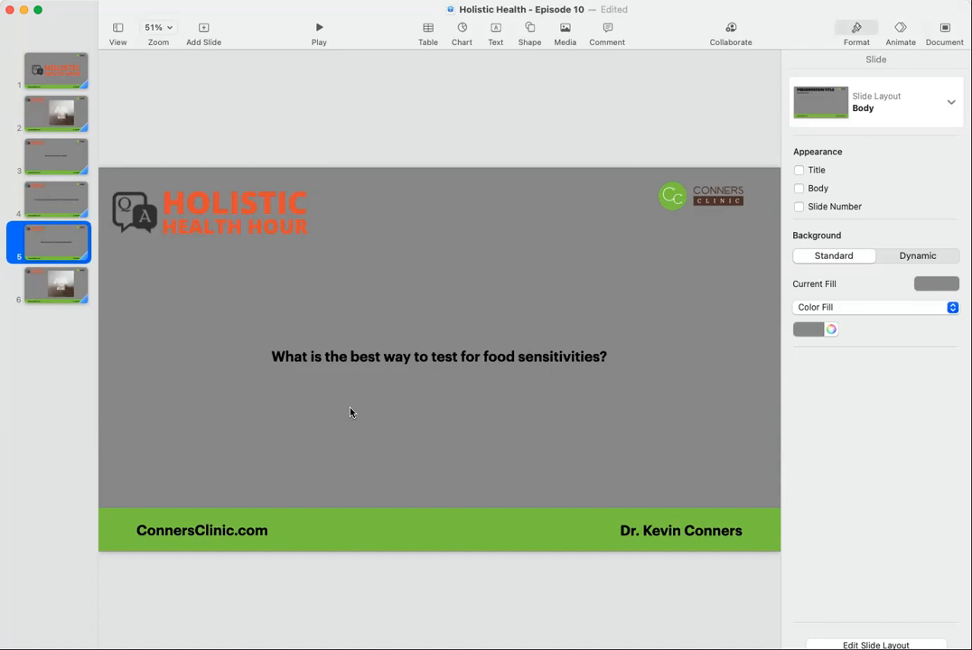
pyautogui.moveTo(207, 317)
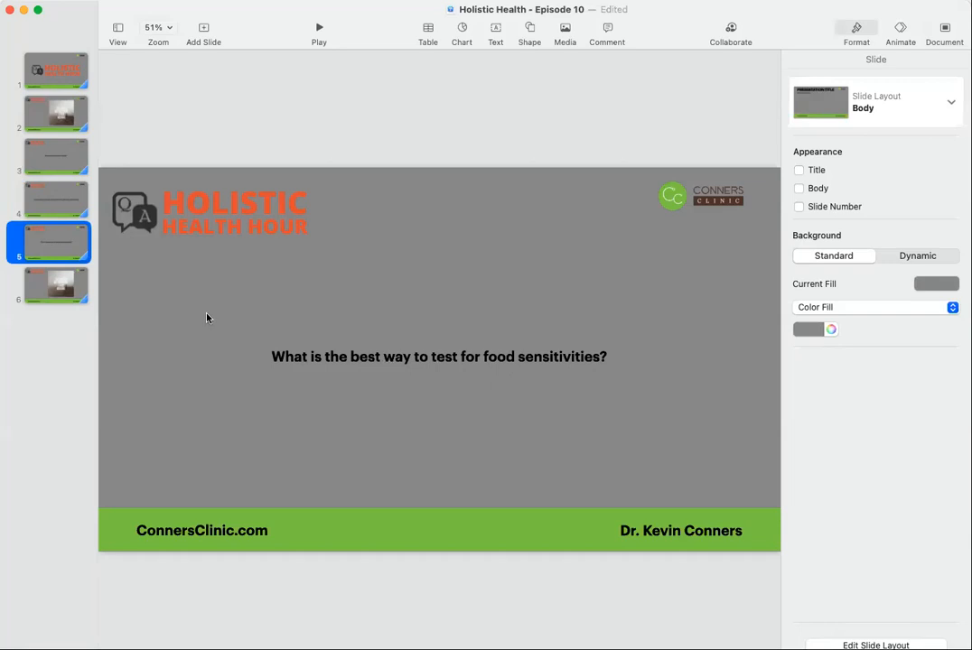
pyautogui.click(56, 285)
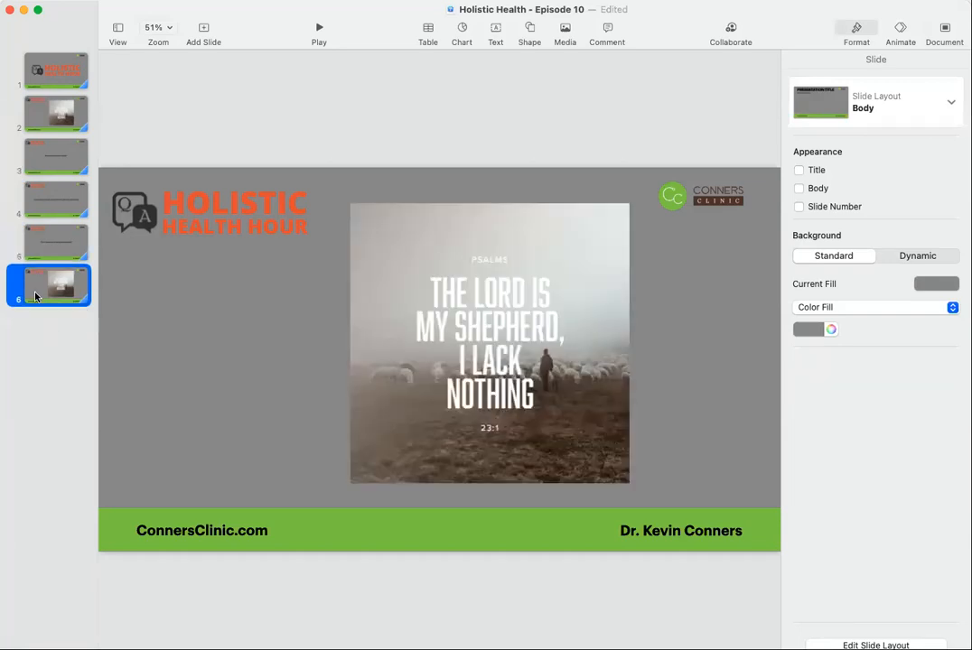